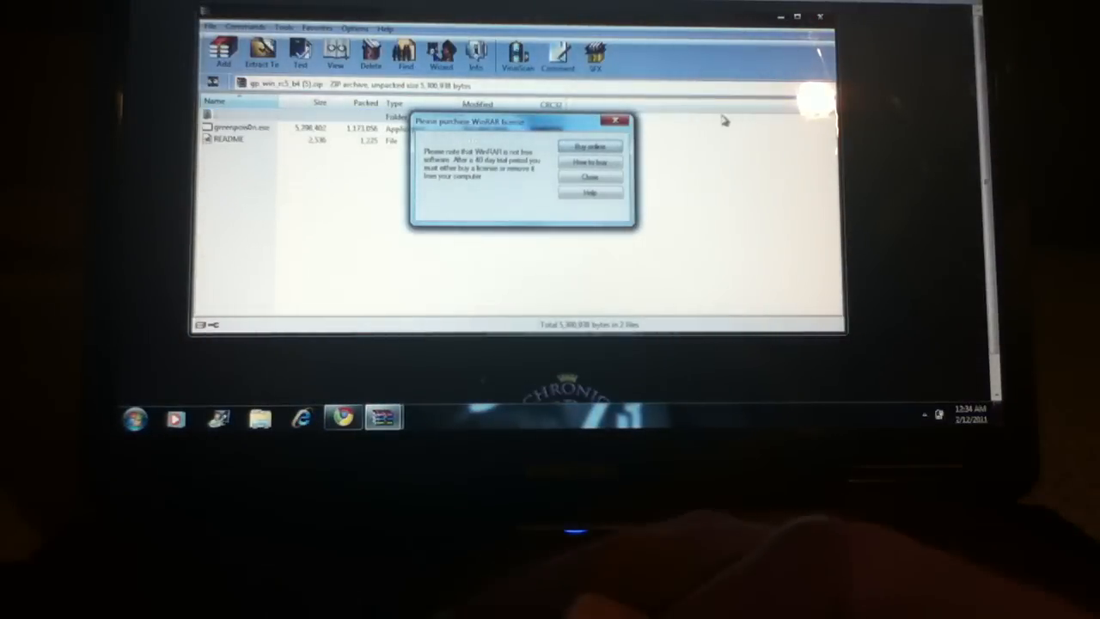
- Dismiss the 'Please purchase WinRAR license' reminder to return to the archive listing
click(592, 177)
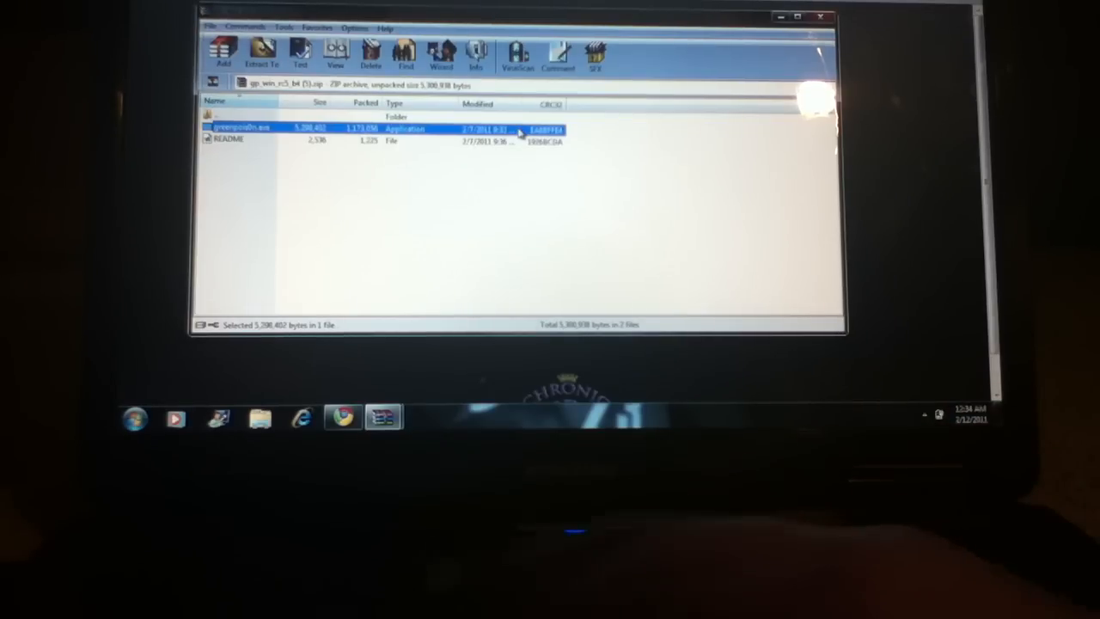
- Run greenpois0n.exe directly from the ZIP archive's file list
double_click(244, 127)
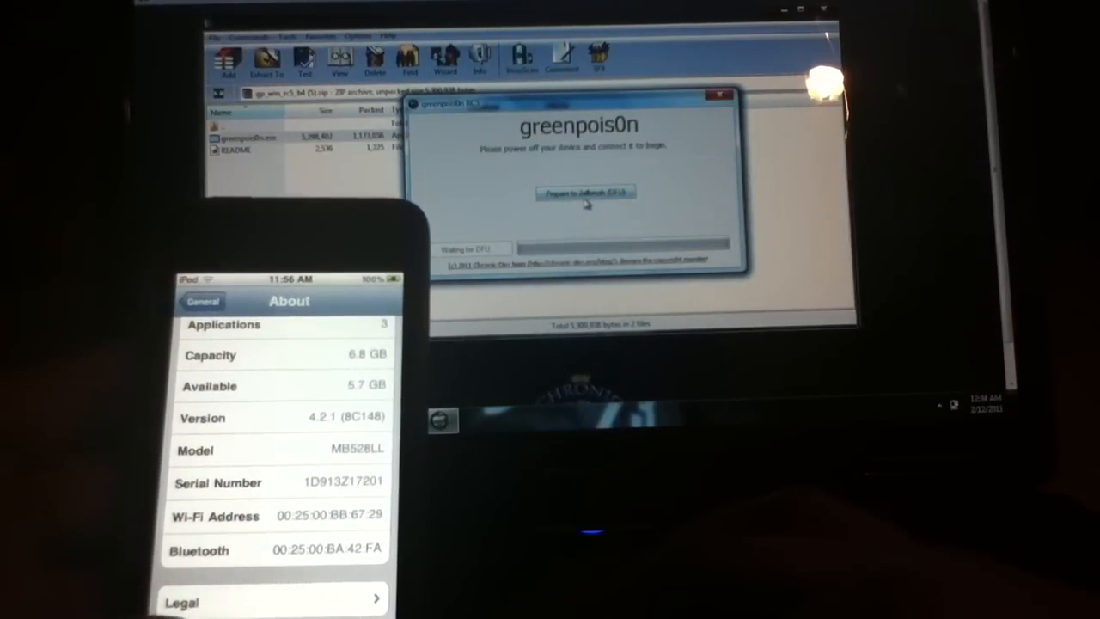
- Guide the iPod touch into DFU mode with 'Prepare to Jailbreak (DFU)', then start the jailbreak
click(584, 192)
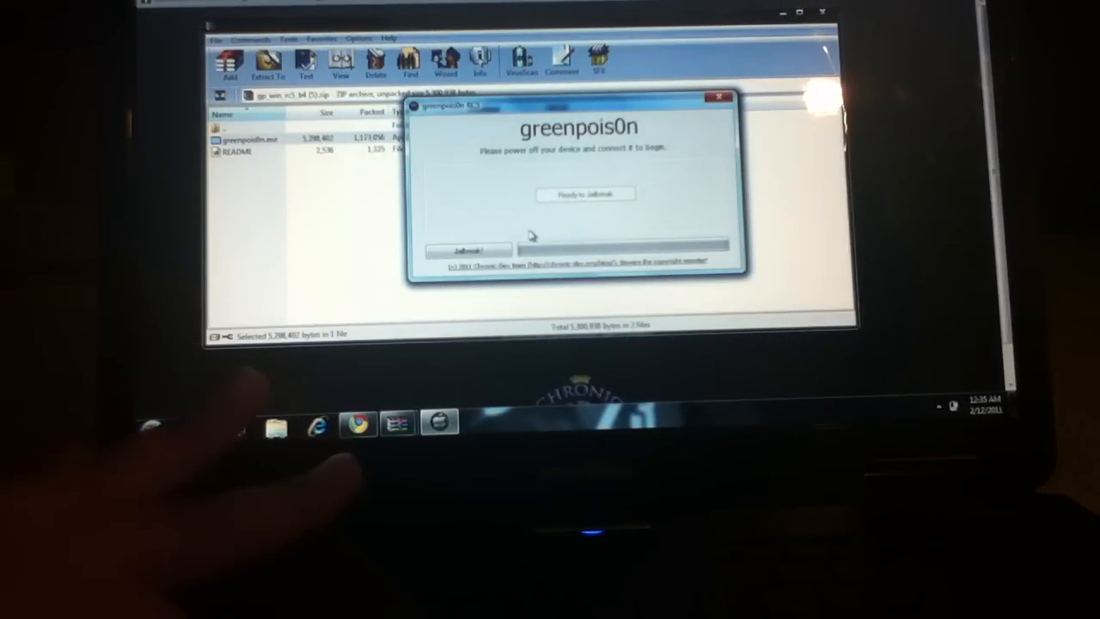
click(467, 251)
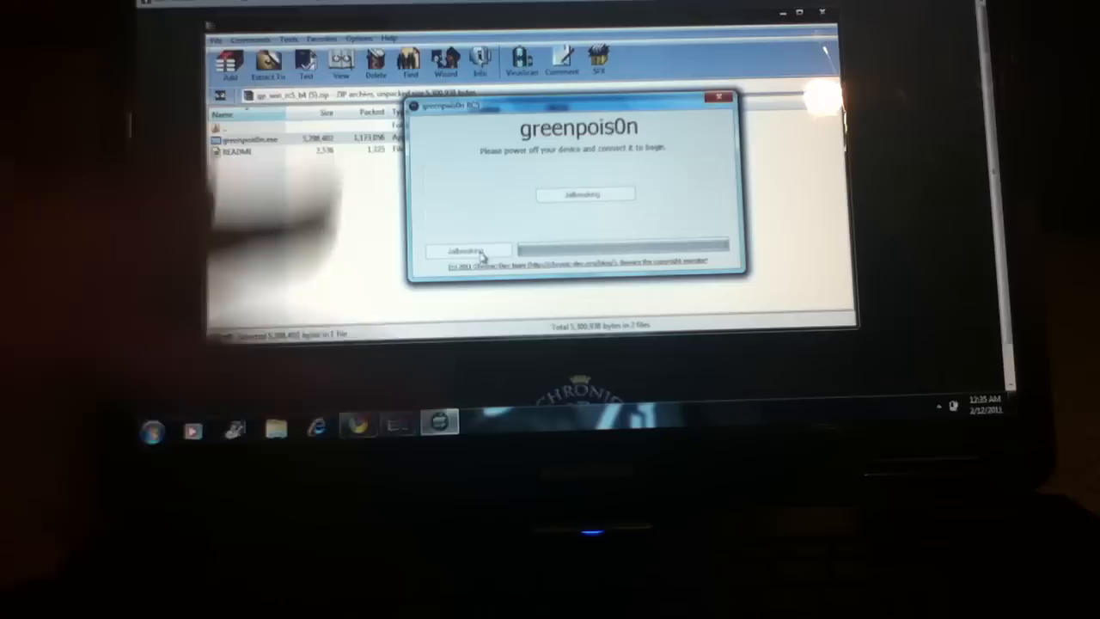